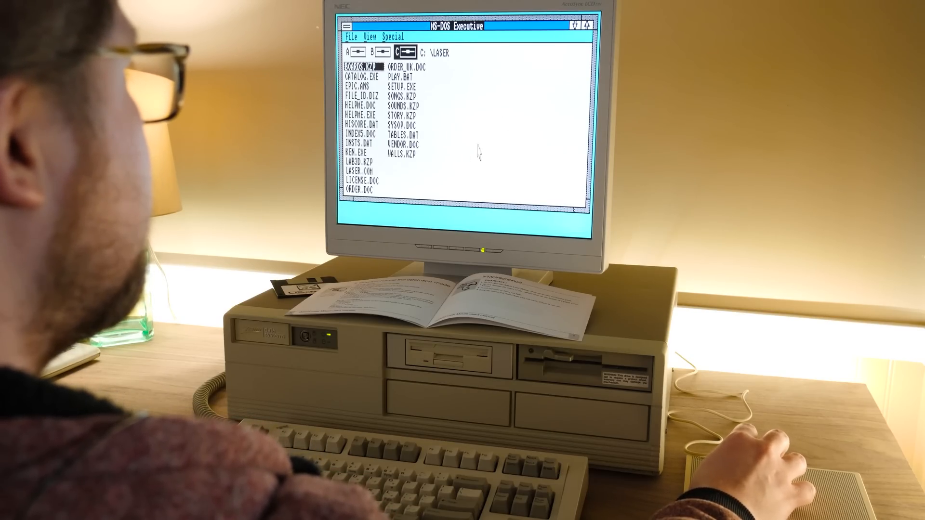
mouse_move(502, 159)
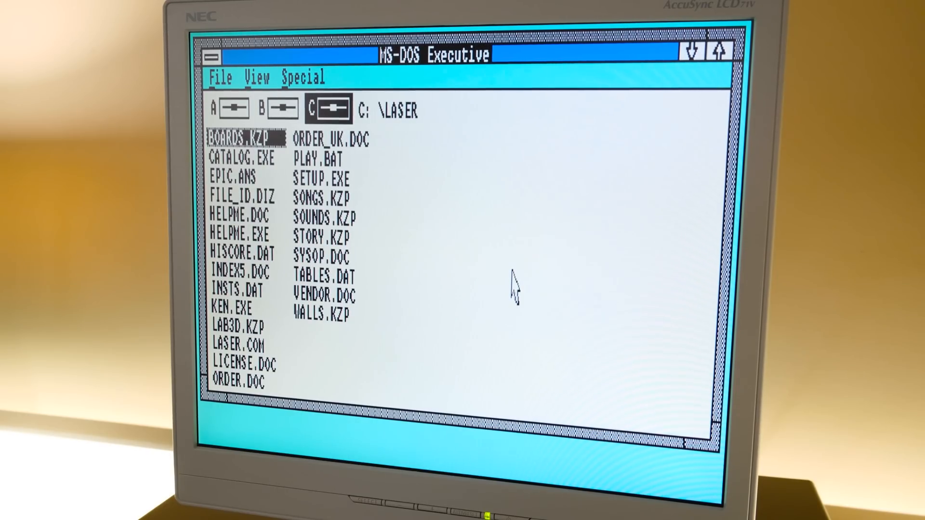
mouse_move(478, 277)
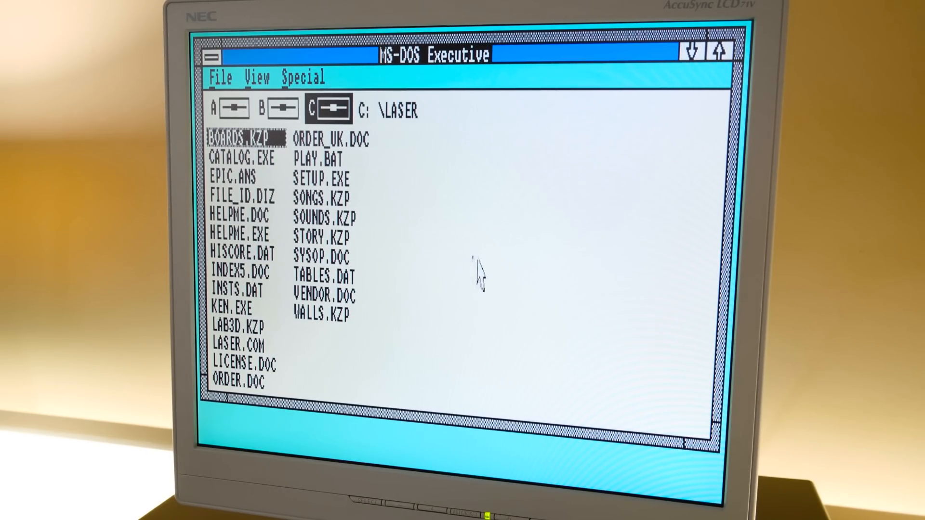
mouse_move(522, 322)
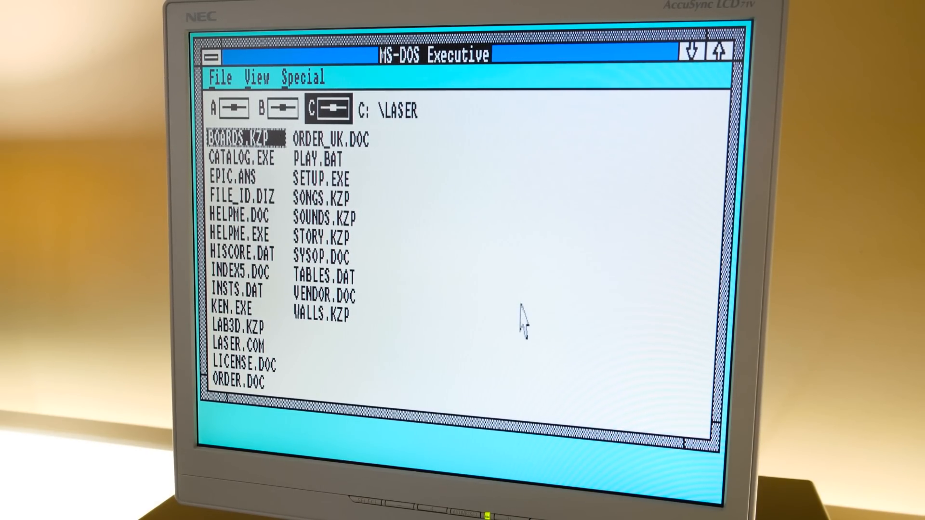
mouse_move(479, 312)
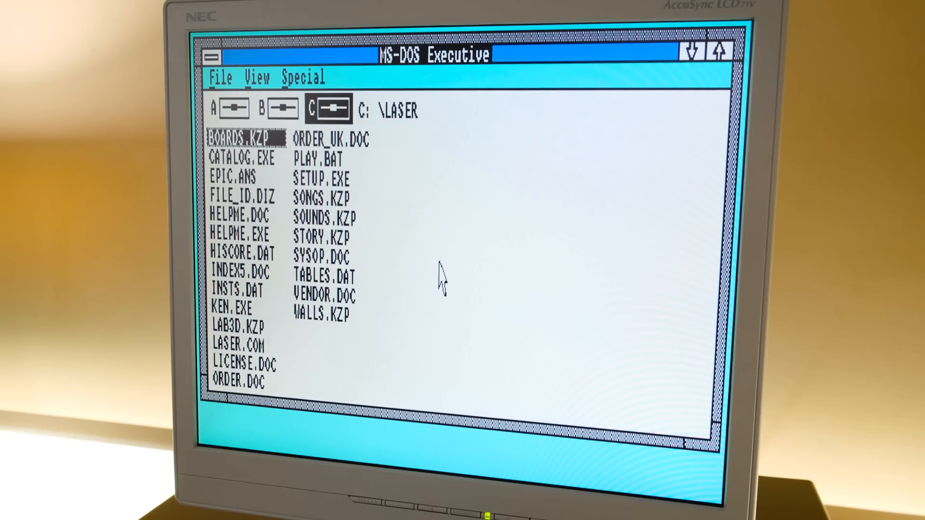
mouse_move(451, 345)
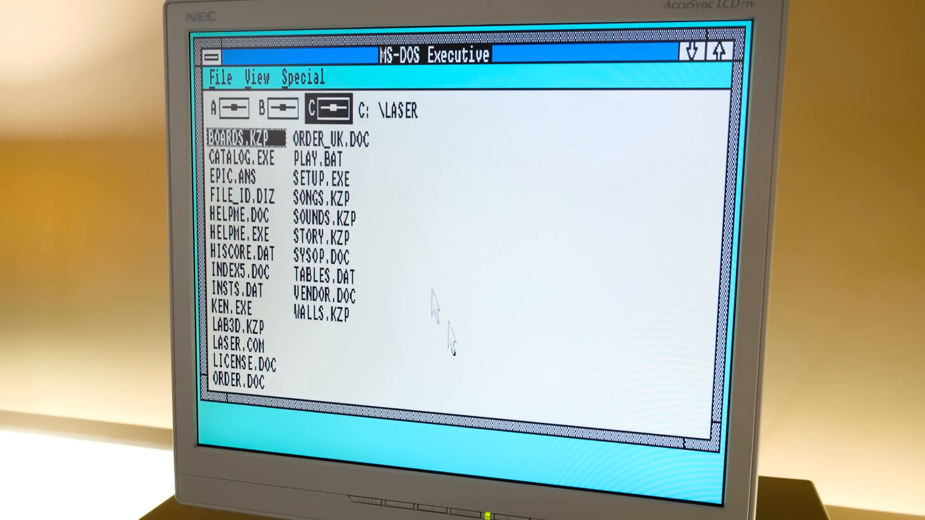
mouse_move(500, 226)
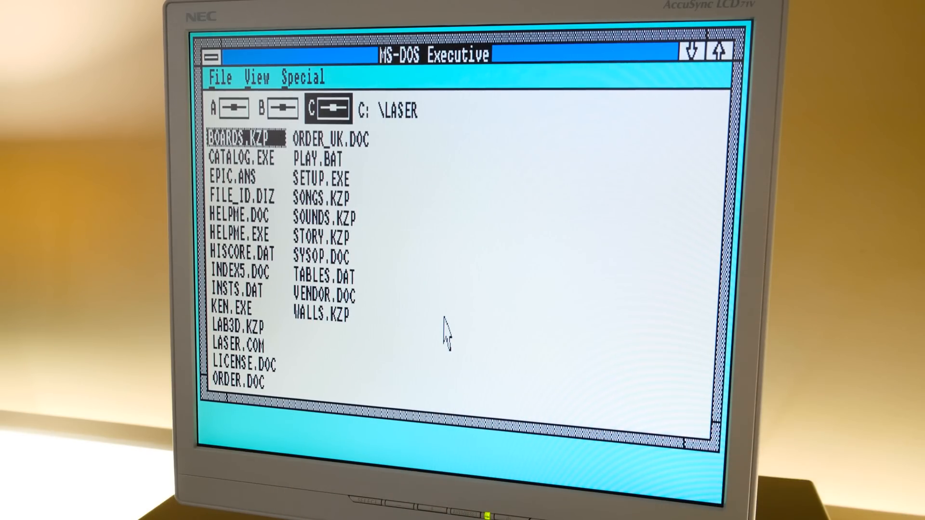
mouse_move(414, 301)
type("\\pbrus")
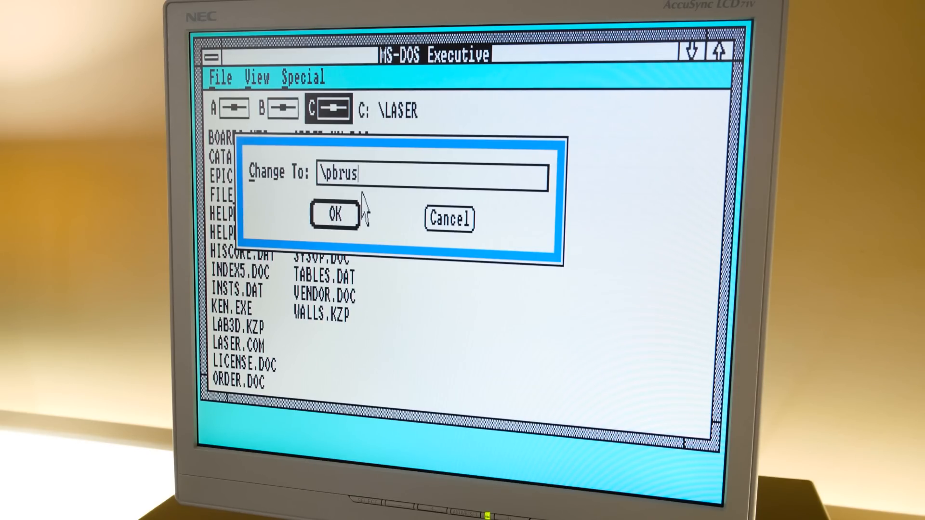
Step: Change to the C:\PBRUSH folder and launch PBRUSH.EXE onto a blank canvas
left_click(334, 214)
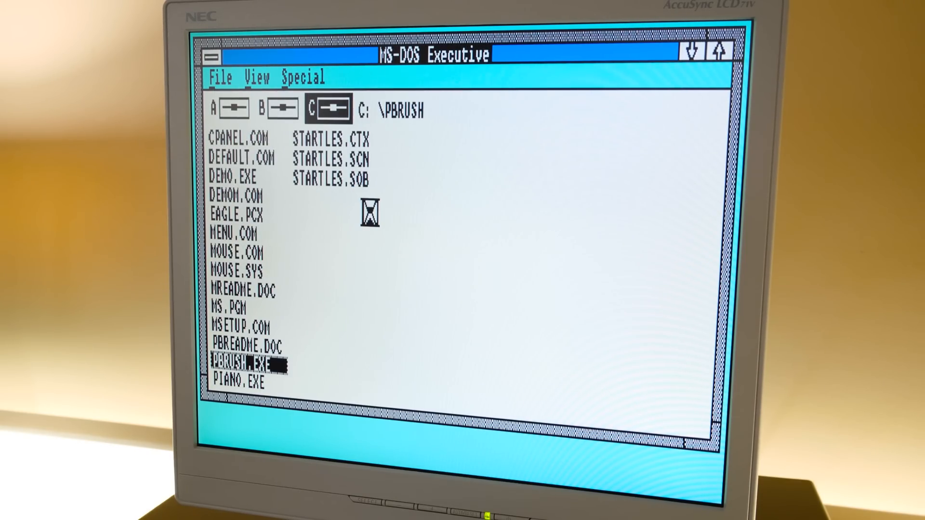
double_click(242, 363)
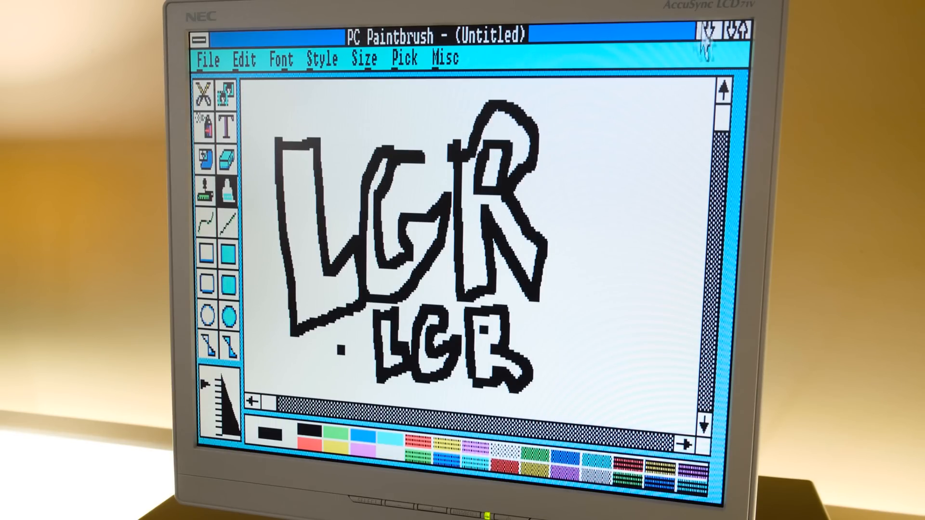
mouse_move(518, 61)
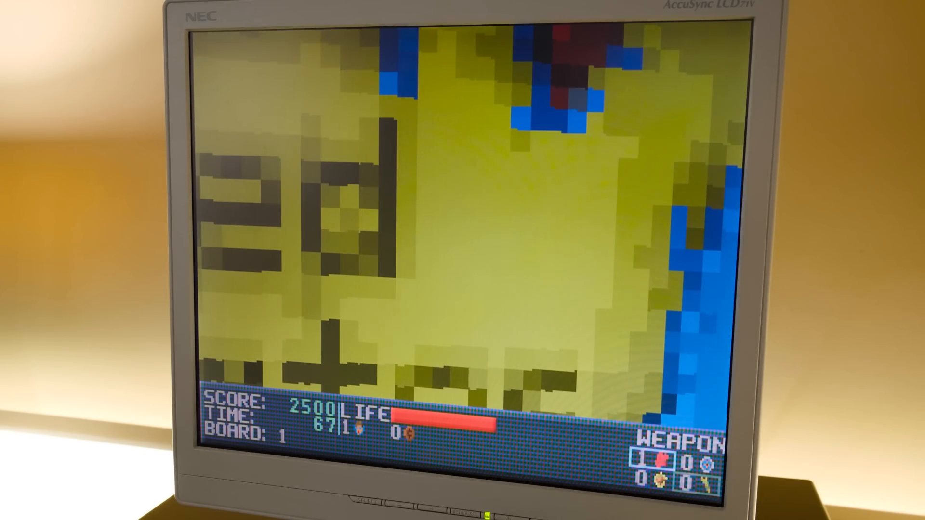
Step: Quit Ken's Labyrinth from board 1 back to the C:\LASER prompt
key("Escape")
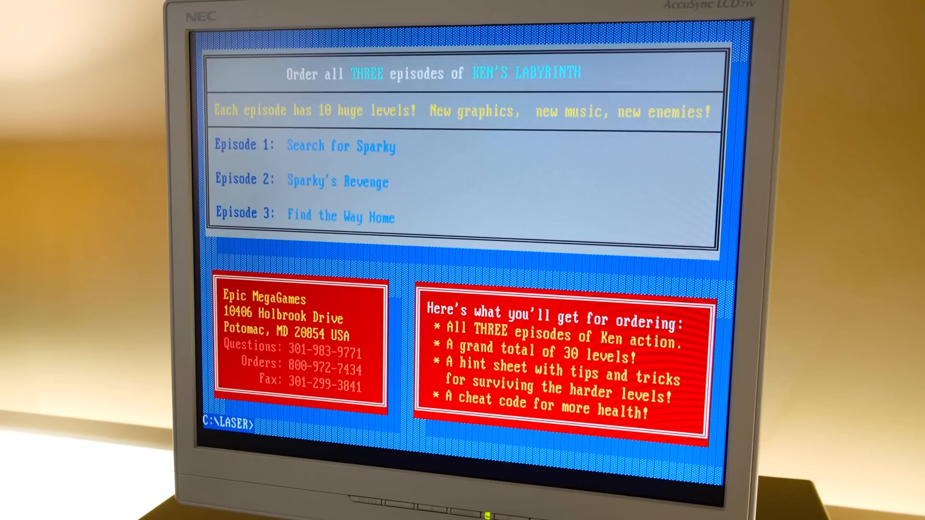
Step: Leave the current folder, run 'doh' and answer Y to the redefine-keys prompt
type("cd..")
type("dir/w")
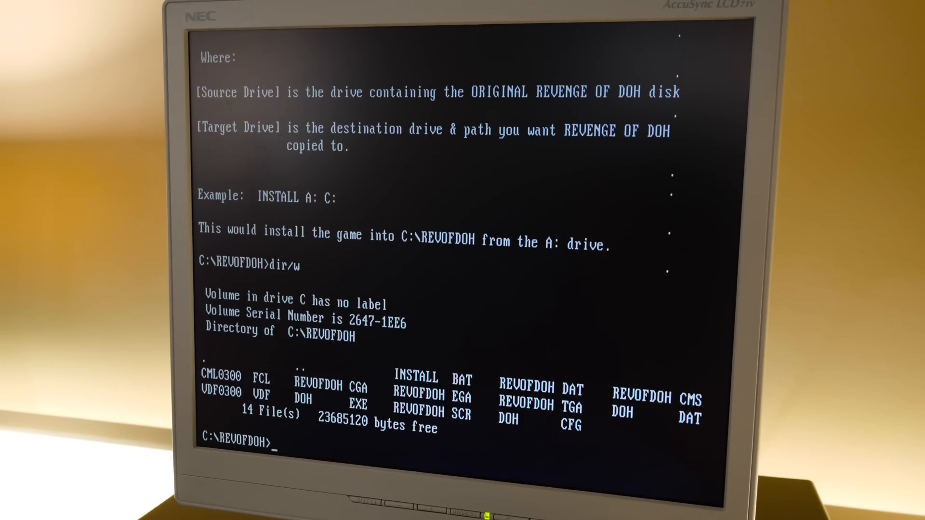
type("doh")
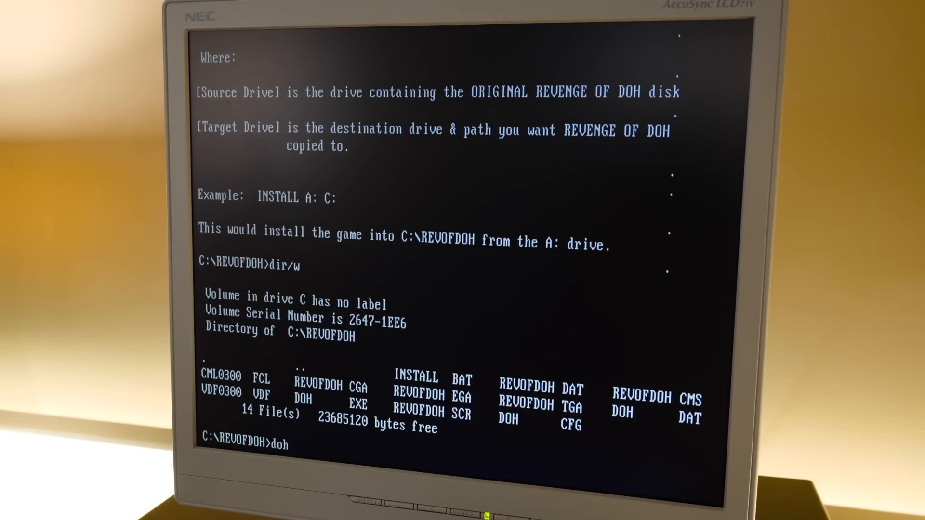
key("Return")
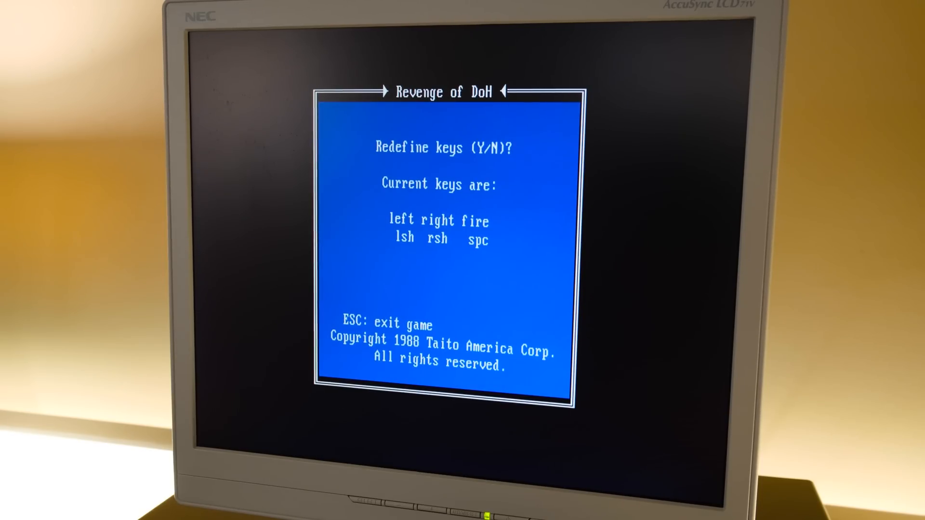
key("y")
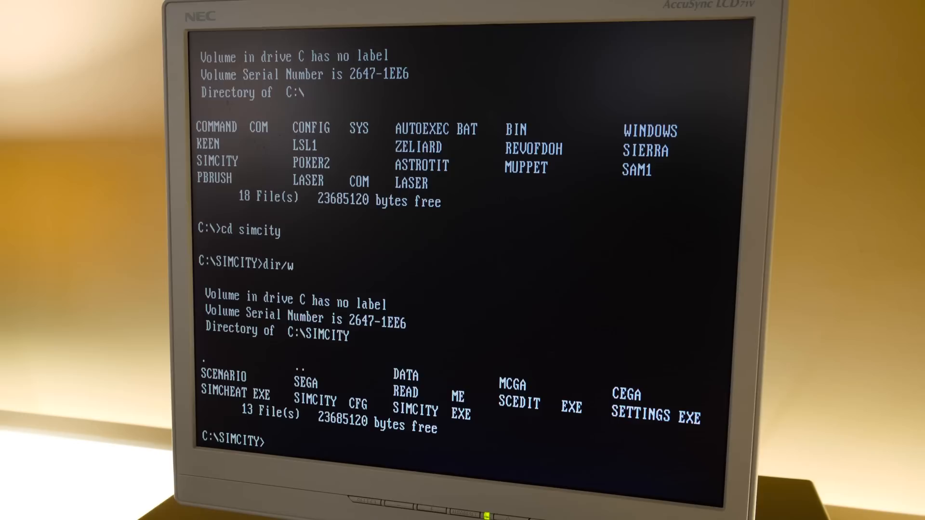
Step: Run 'simcity' from its folder to reach the game's file-load screen
type("sim")
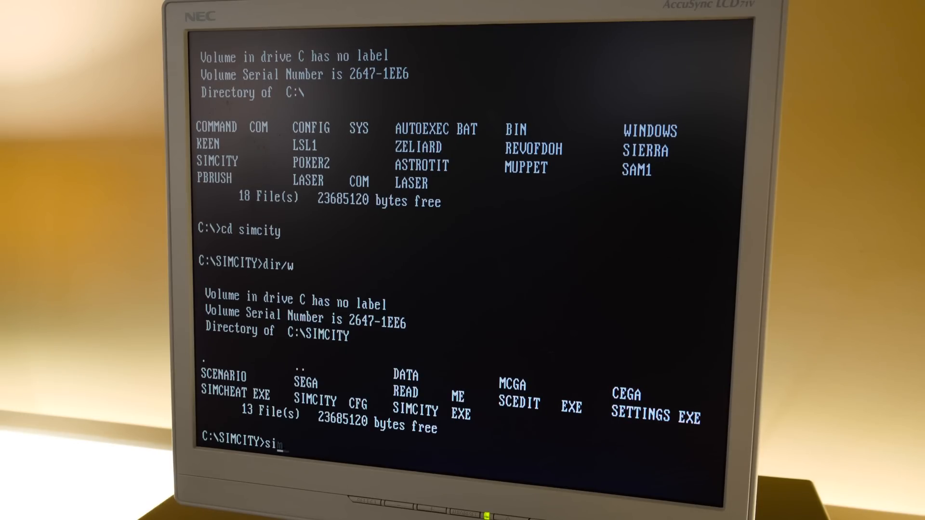
key("Return")
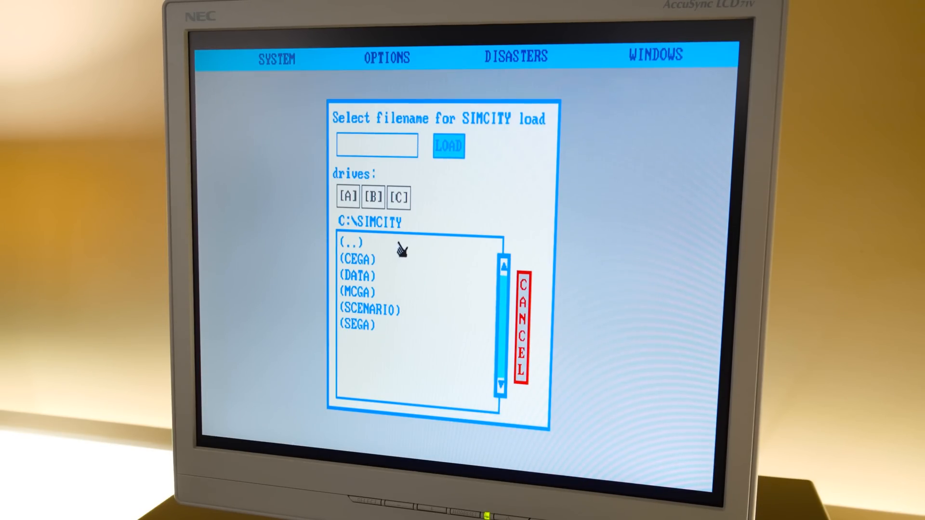
mouse_move(400, 317)
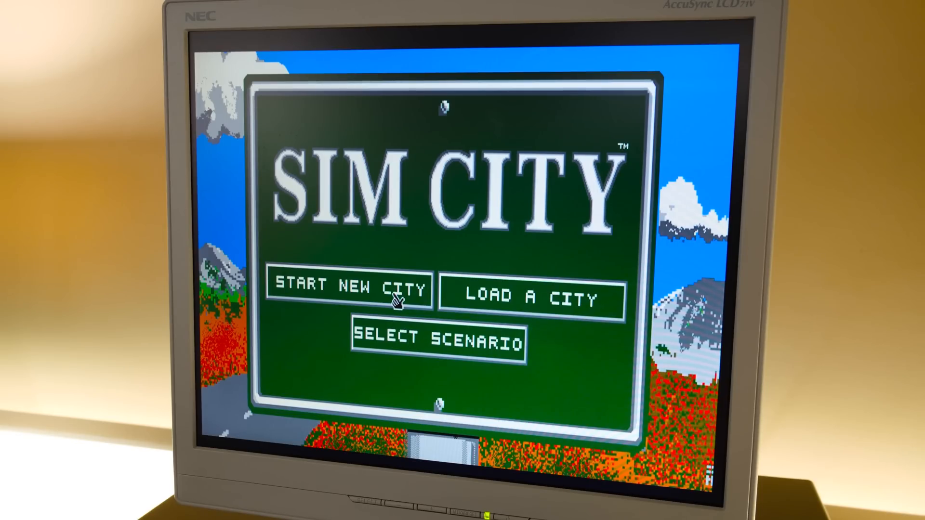
Step: Choose START NEW CITY, beginning Heresville with $20,000 in Feb 1900
left_click(352, 291)
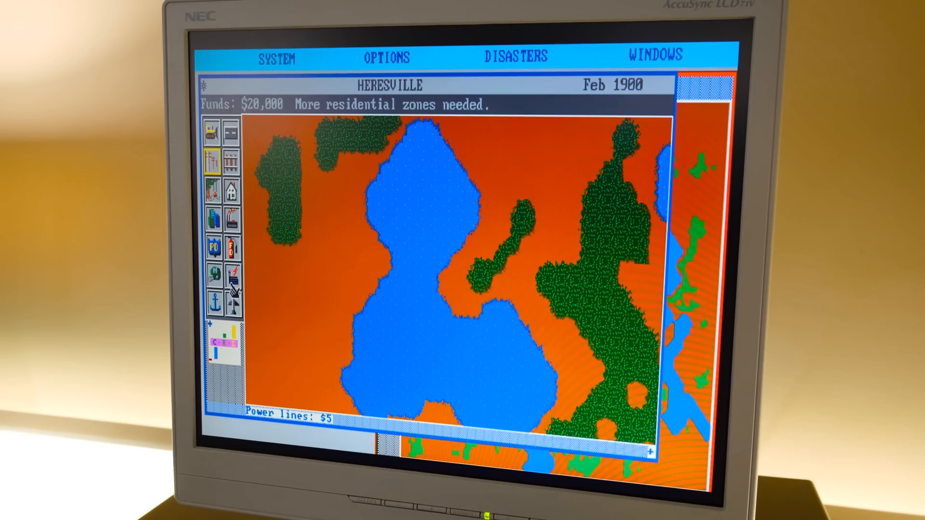
Step: Build a coal power plant on the land just west of the lake
left_click(231, 272)
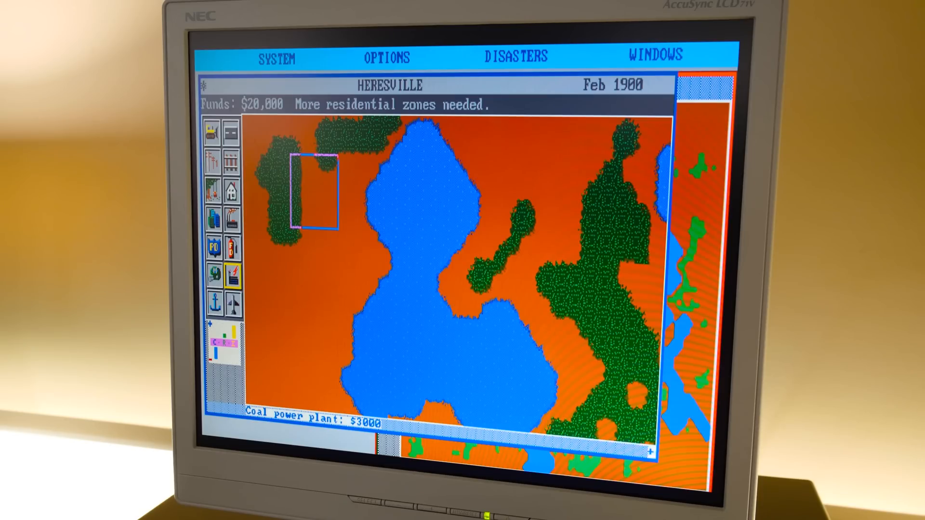
left_click(325, 204)
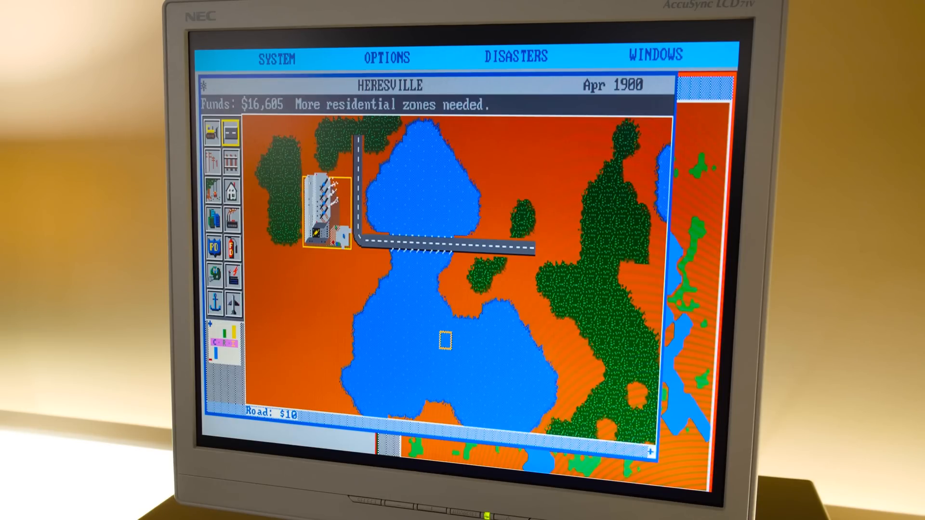
left_click(212, 131)
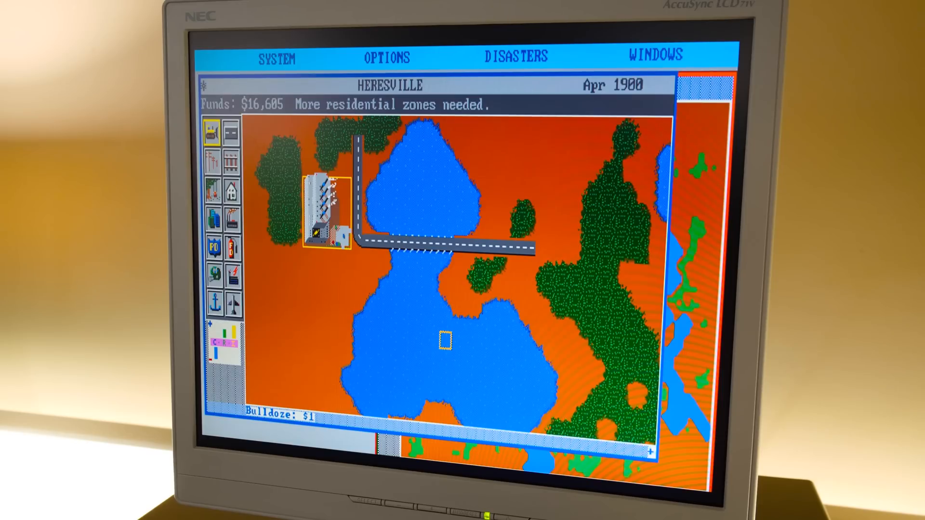
left_click(230, 130)
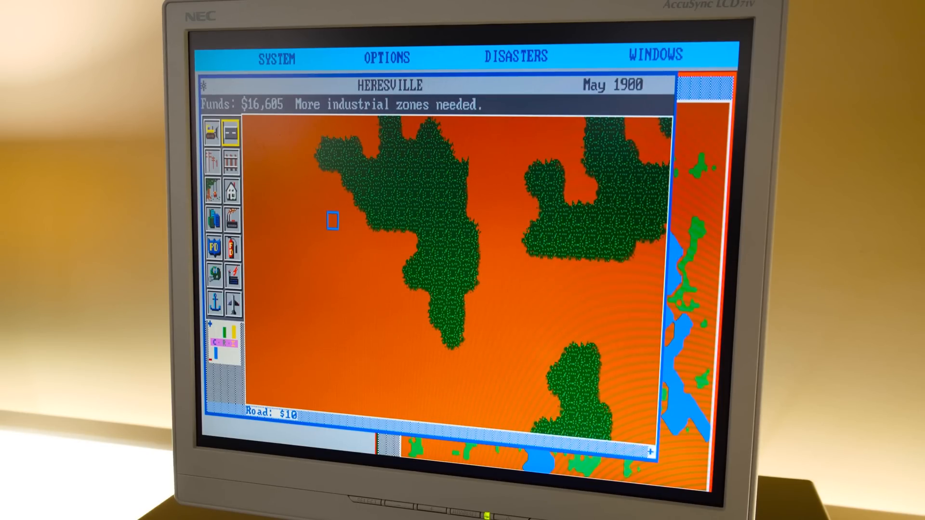
mouse_move(460, 265)
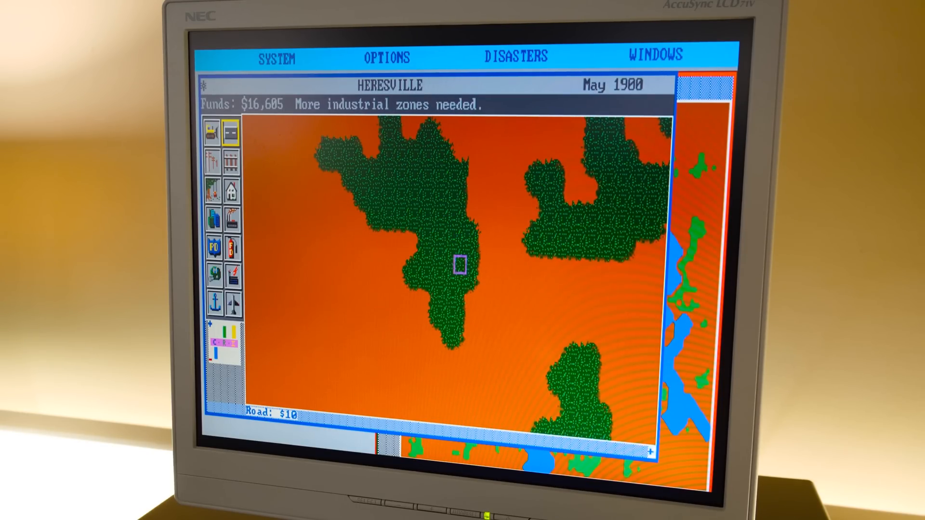
mouse_move(446, 267)
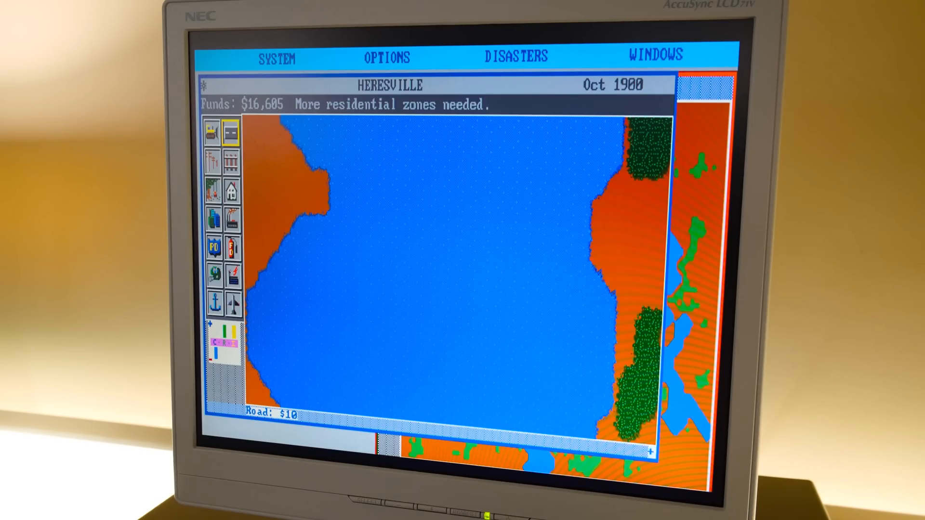
mouse_move(308, 295)
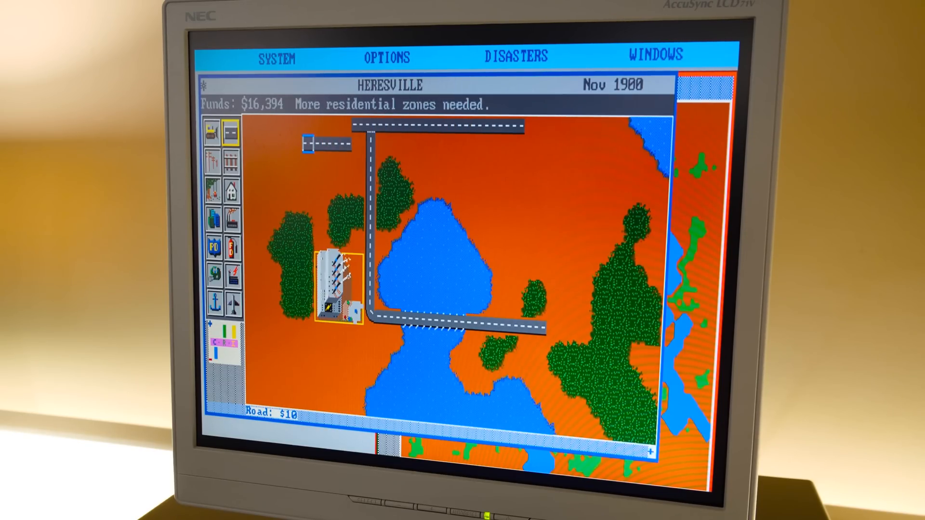
Step: Close the road loop around the top-left corner and down the west side toward the plant
left_click(313, 144)
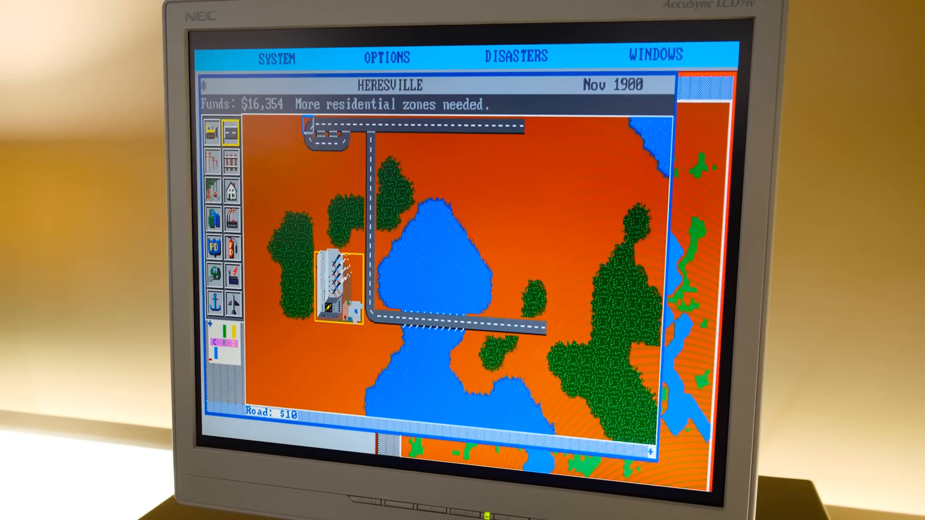
left_click(212, 134)
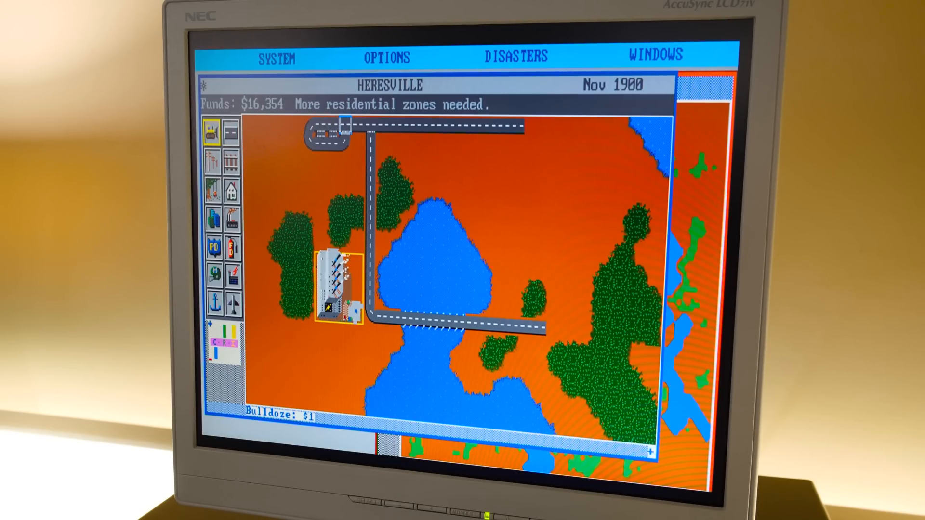
left_click(230, 133)
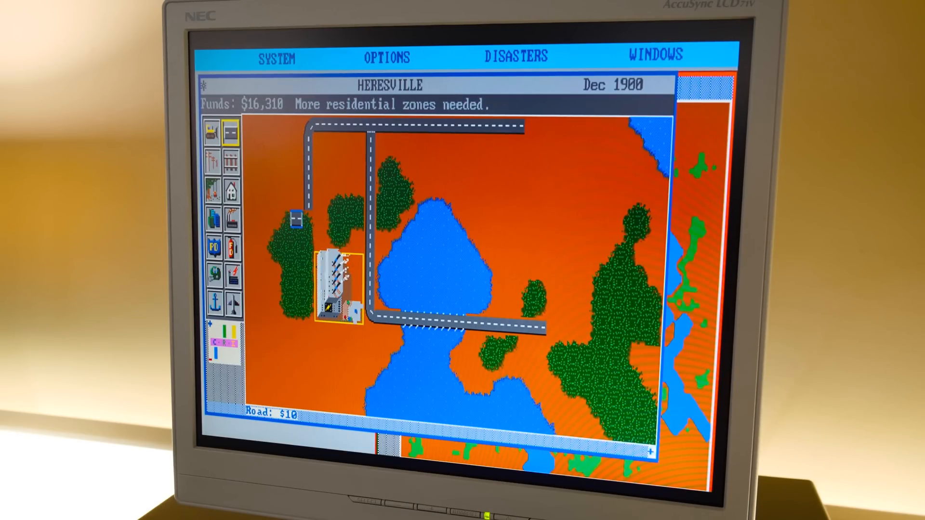
left_click(301, 221)
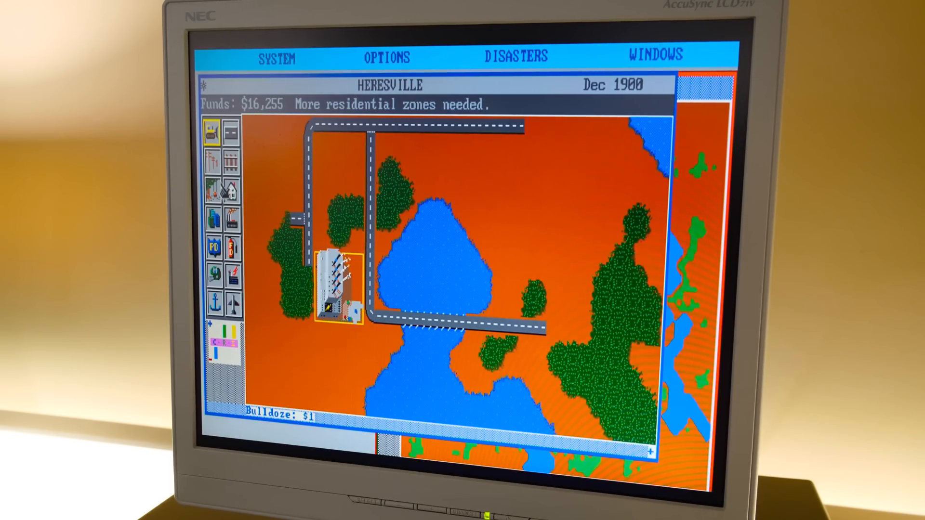
Step: Zone two industrial blocks by the loop and residential blocks along the northern road
left_click(234, 220)
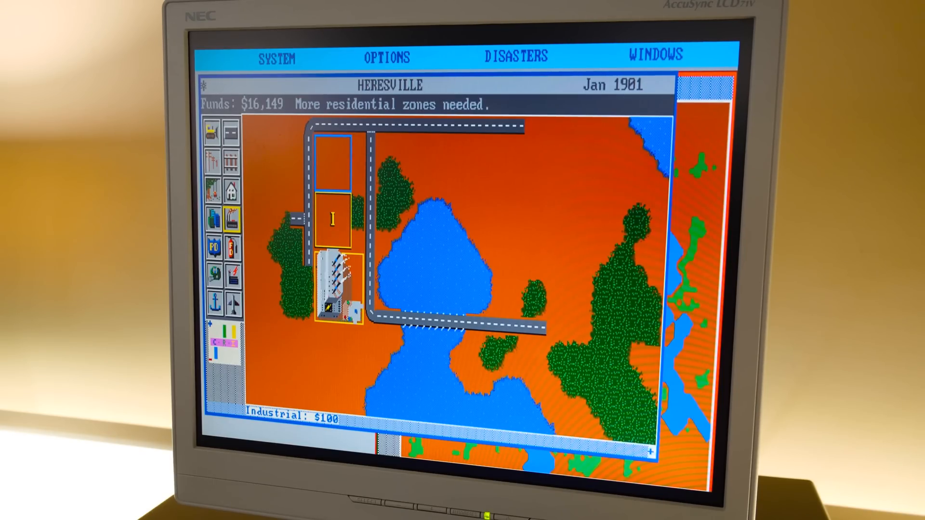
left_click(338, 156)
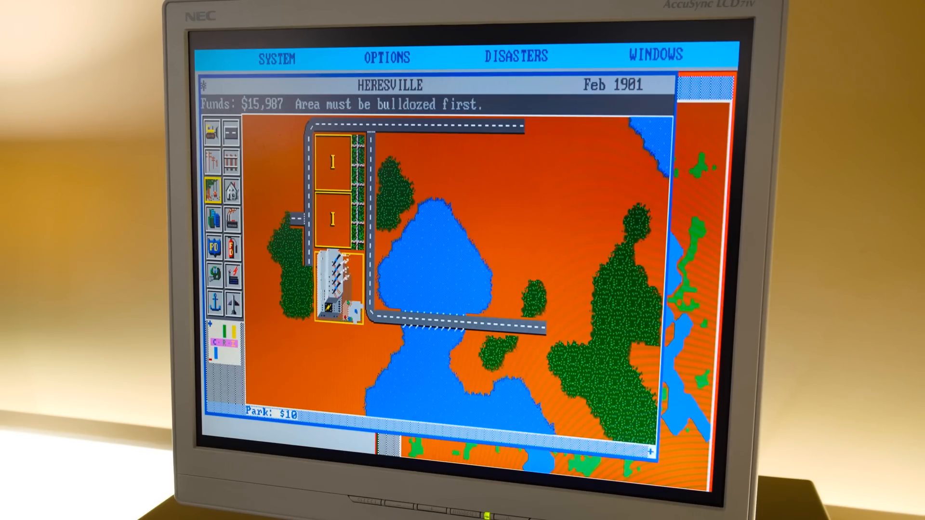
left_click(496, 167)
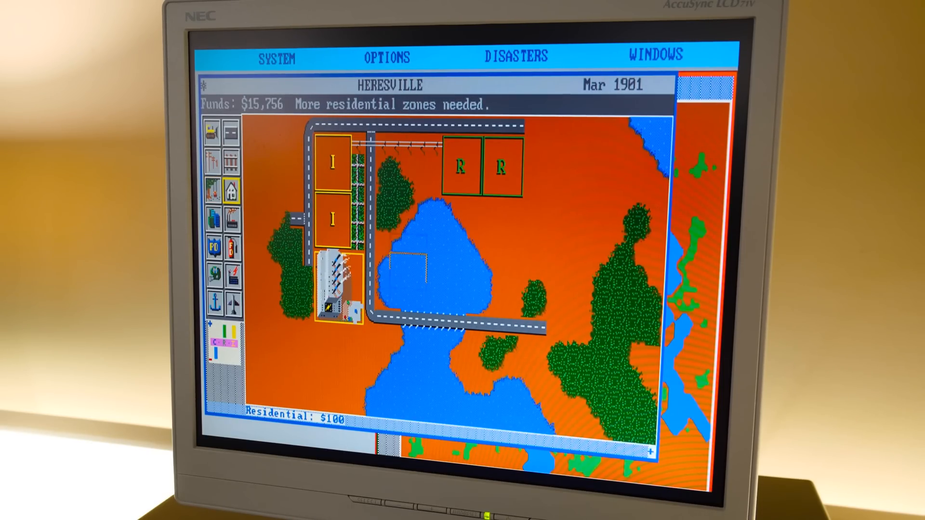